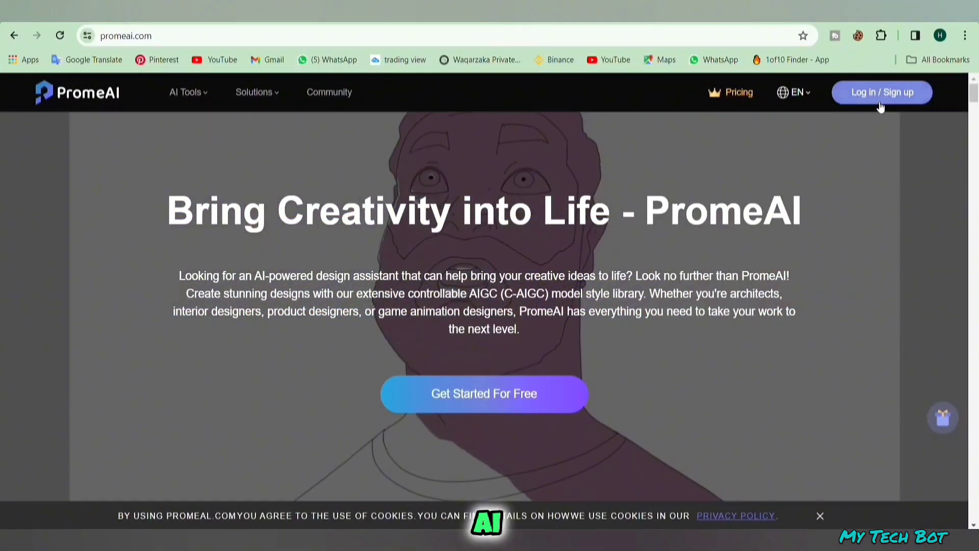
- Sign in to the PromeAI account from the homepage to reach the AI tools dashboard
{"action": "left_click", "coordinate": [881, 92]}
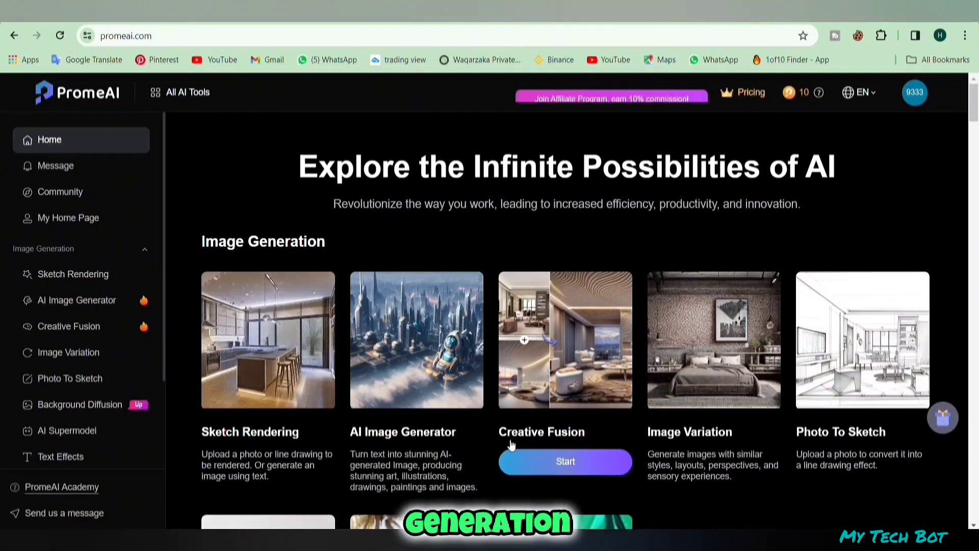
{"action": "mouse_move", "coordinate": [713, 461]}
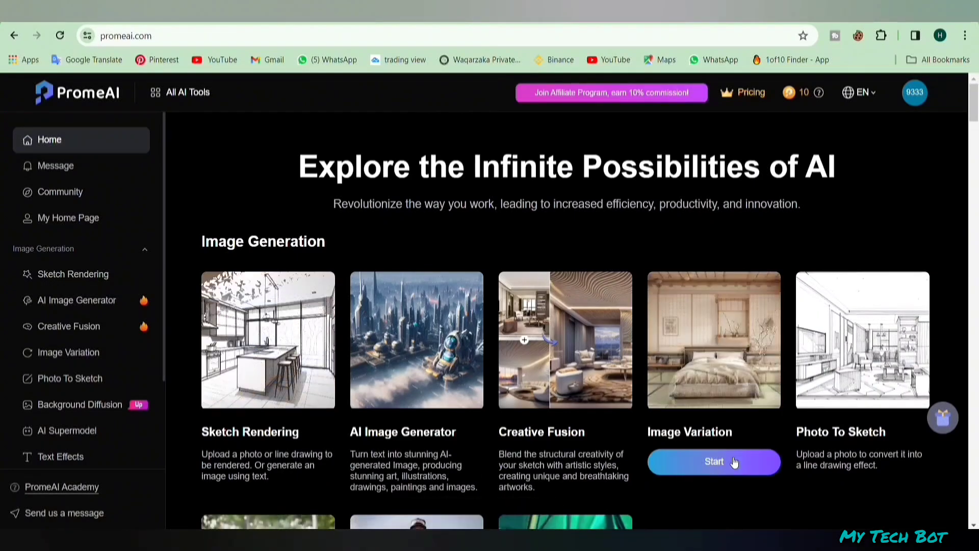
{"action": "scroll", "scroll_direction": "down", "scroll_amount": 3}
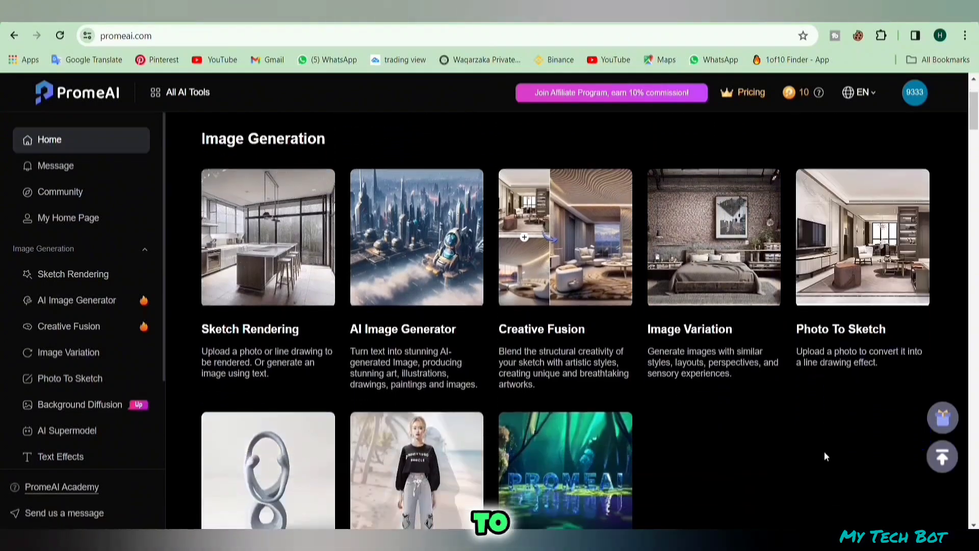
{"action": "scroll", "scroll_direction": "down", "scroll_amount": 3}
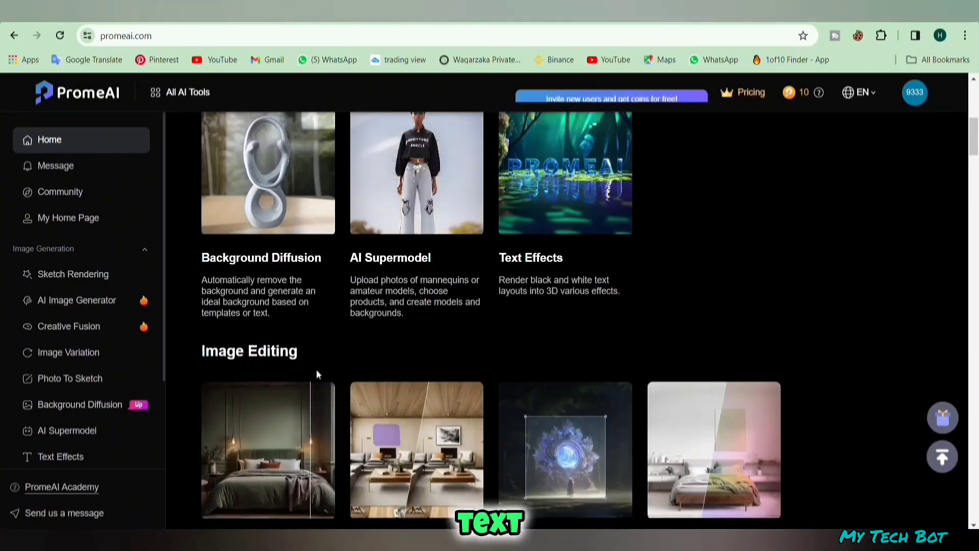
{"action": "mouse_move", "coordinate": [475, 287]}
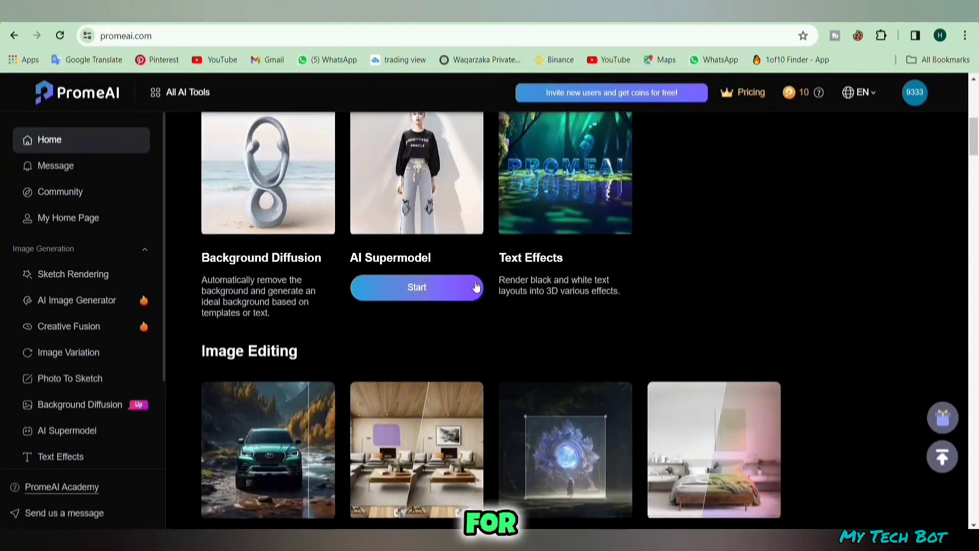
{"action": "scroll", "scroll_direction": "down", "scroll_amount": 3}
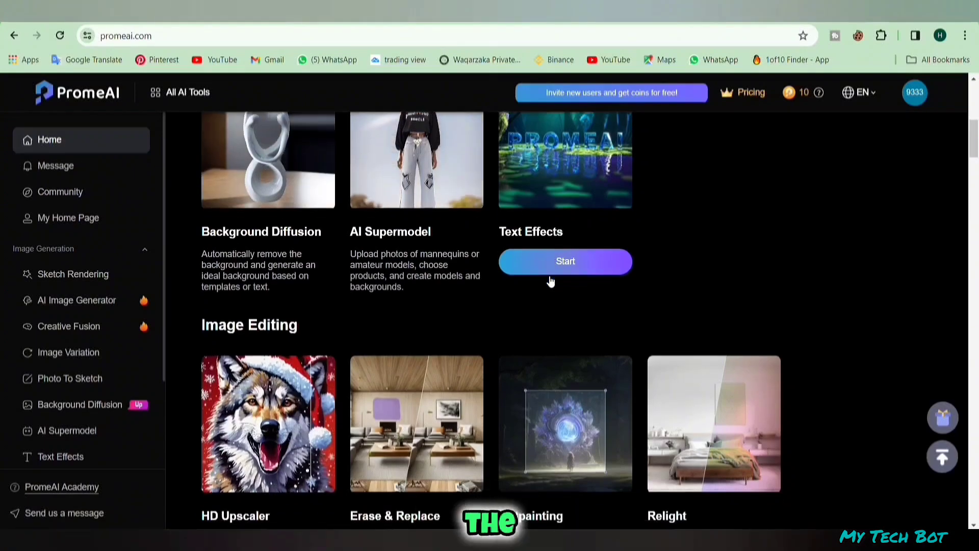
{"action": "scroll", "scroll_direction": "down", "scroll_amount": 3}
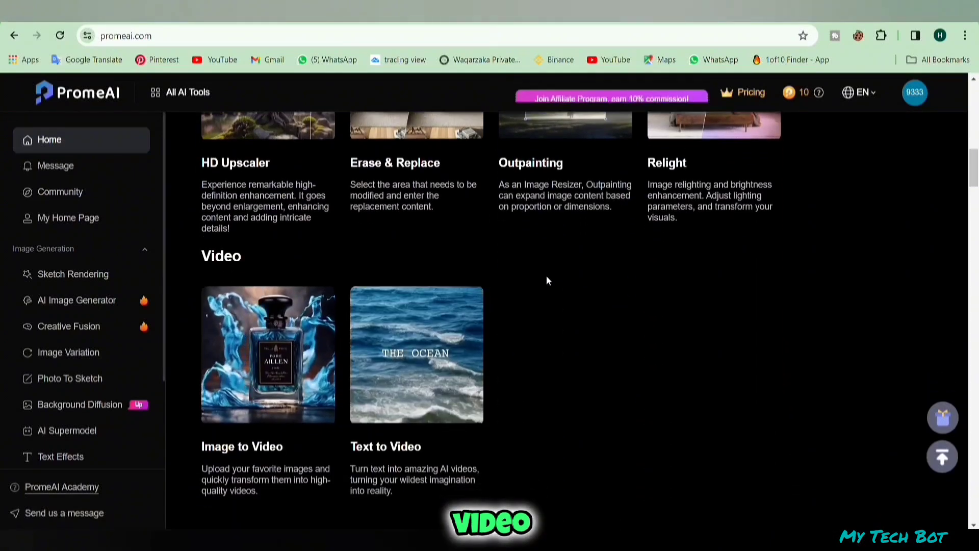
{"action": "scroll", "scroll_direction": "down", "scroll_amount": 3}
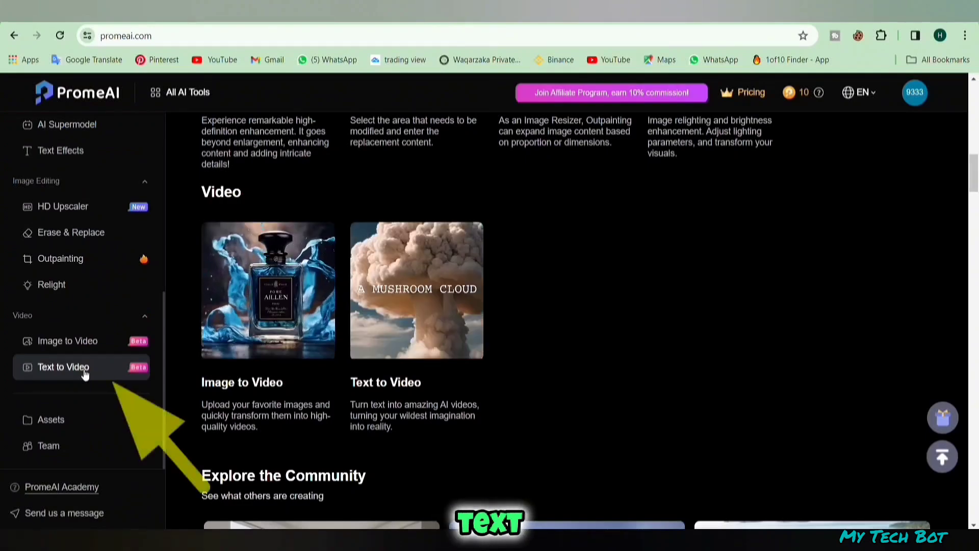
- Go to Text to Video, browse the Community feed and open the high-speed train clip
{"action": "left_click", "coordinate": [63, 367]}
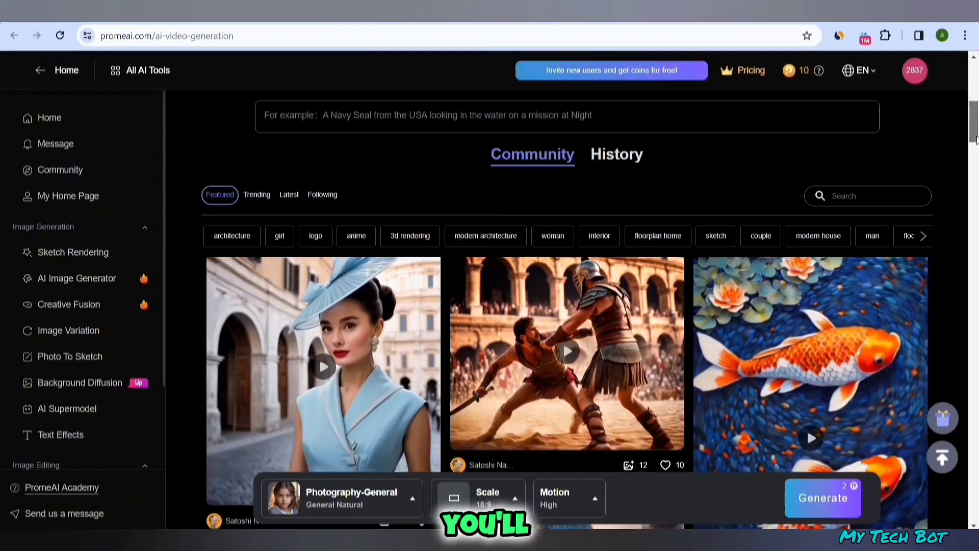
{"action": "scroll", "scroll_direction": "down", "scroll_amount": 3}
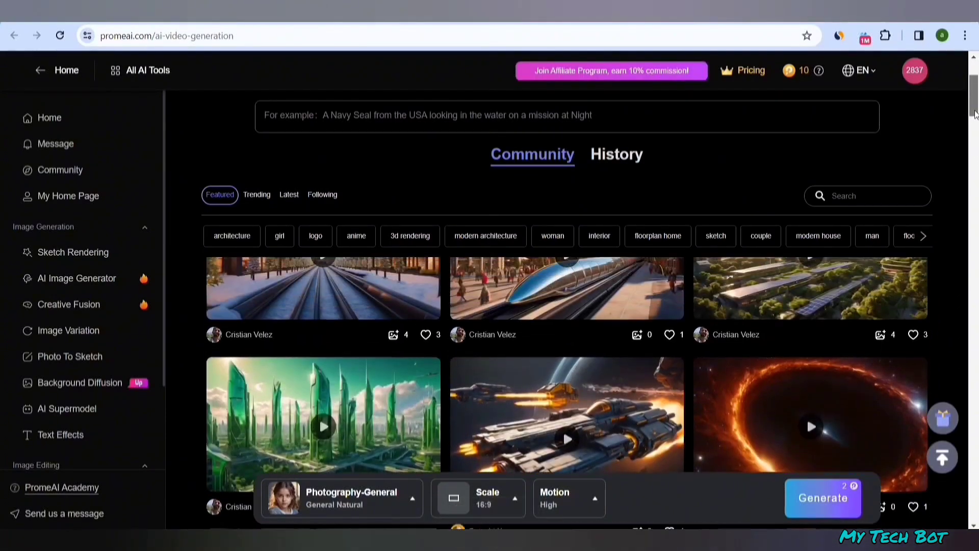
{"action": "scroll", "scroll_direction": "up", "scroll_amount": 3}
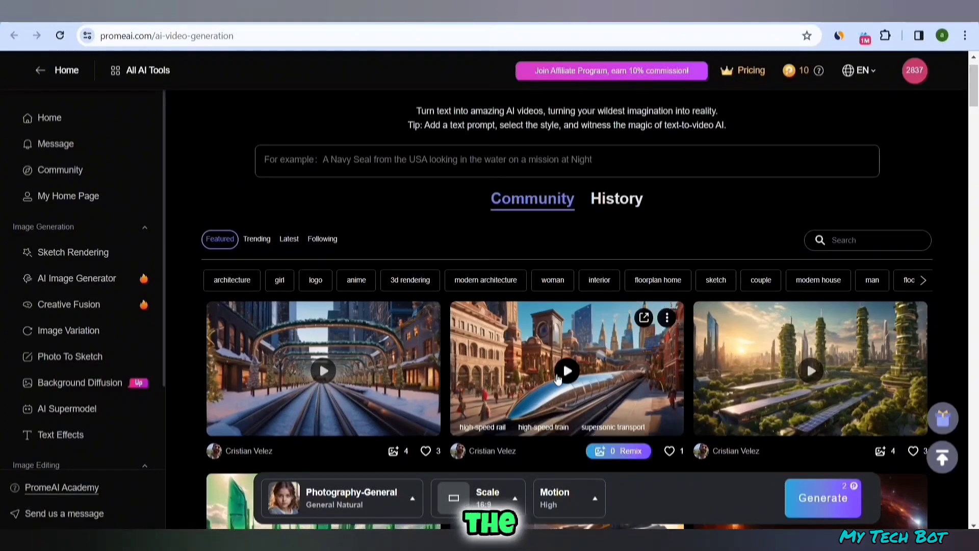
{"action": "left_click", "coordinate": [565, 370]}
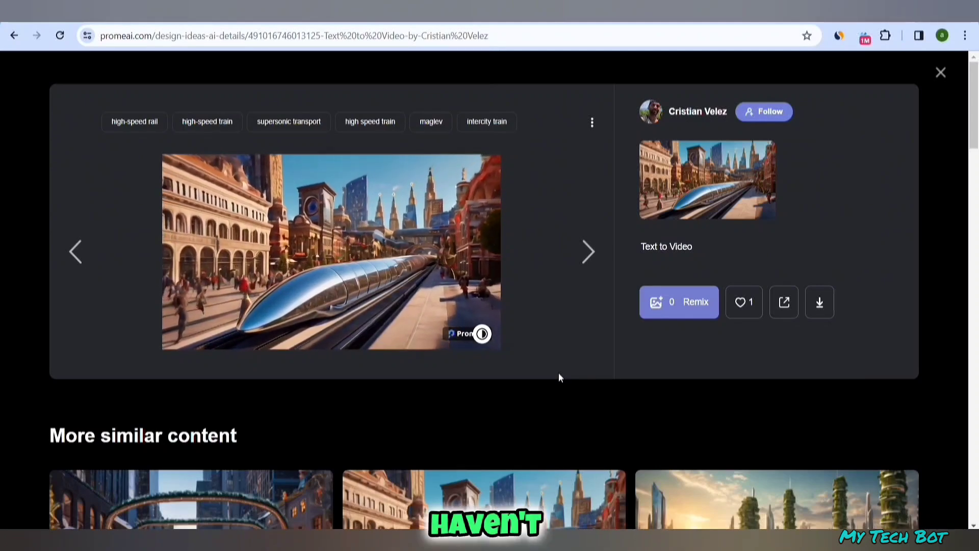
{"action": "mouse_move", "coordinate": [585, 352]}
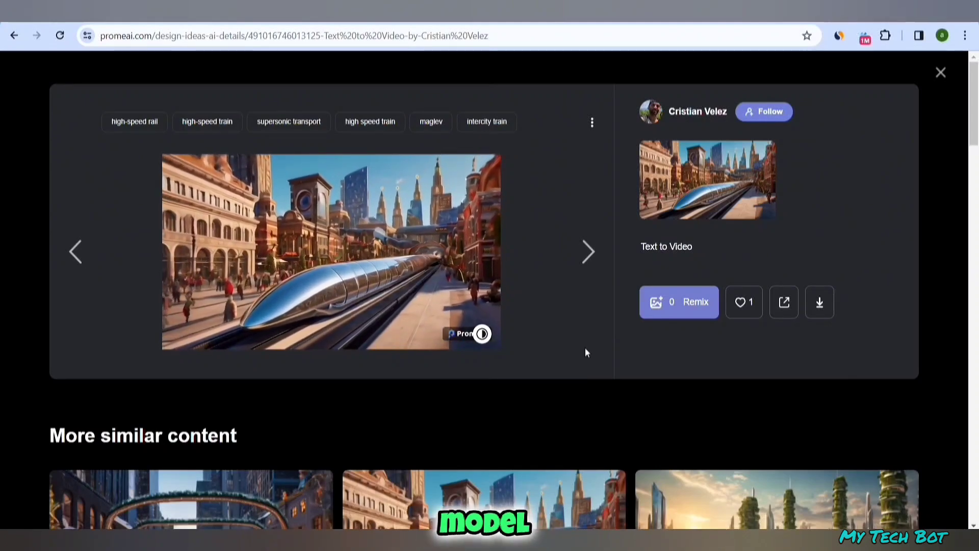
- Move on to the futuristic sphere community clip and remix it into a new prompt
{"action": "left_click", "coordinate": [941, 73]}
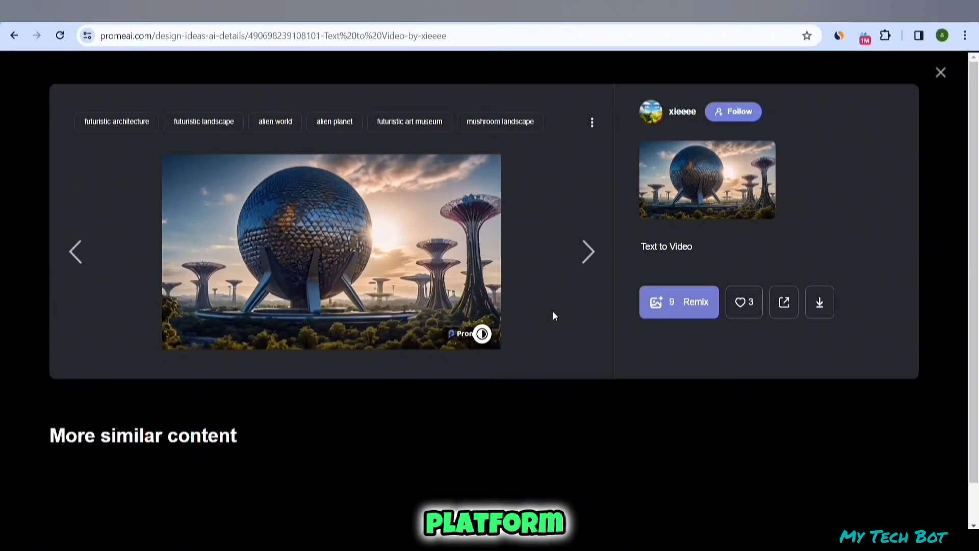
{"action": "scroll", "scroll_direction": "down", "scroll_amount": 3}
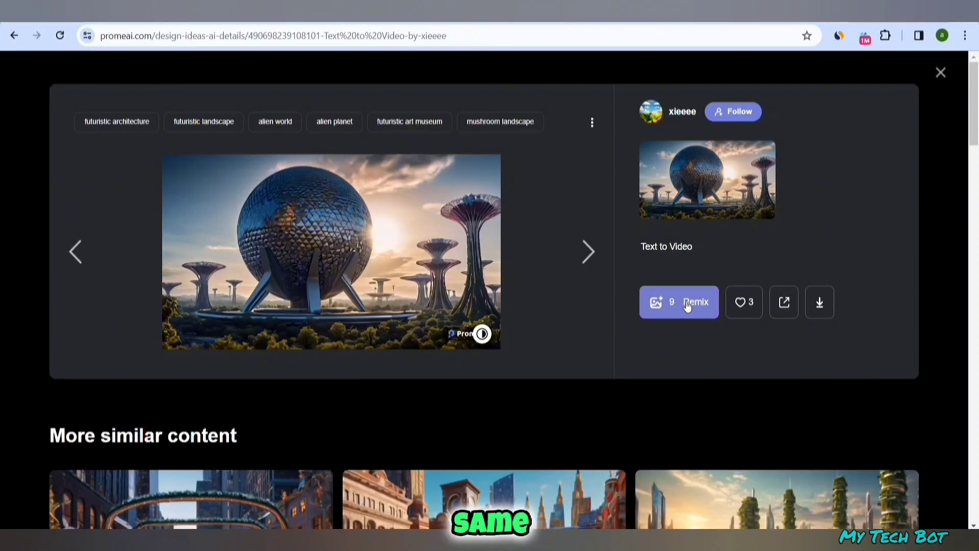
{"action": "left_click", "coordinate": [679, 302]}
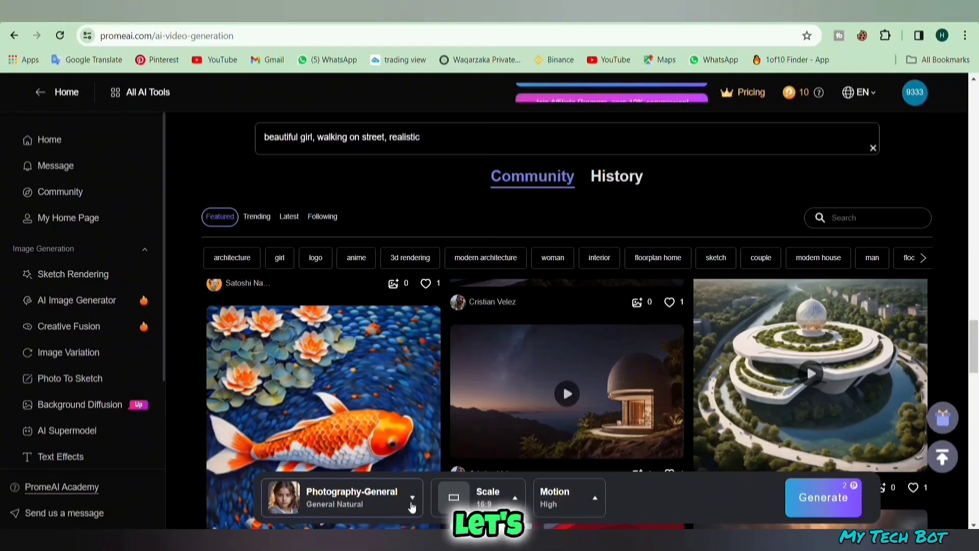
- Browse the Photography, Conceptual Art, Illustration, Documentary, Fashion and Sci-Fi style categories
{"action": "left_click", "coordinate": [412, 497]}
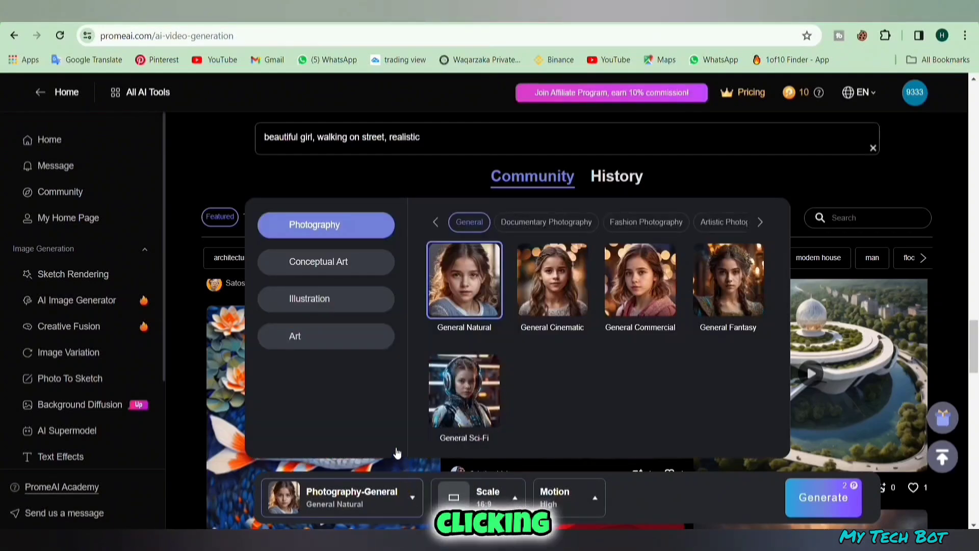
{"action": "mouse_move", "coordinate": [365, 275]}
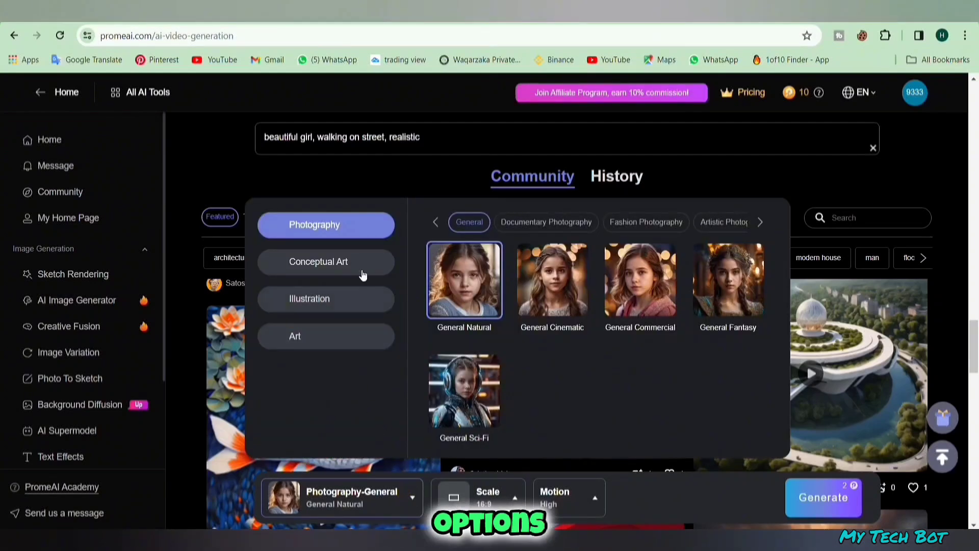
{"action": "left_click", "coordinate": [317, 263]}
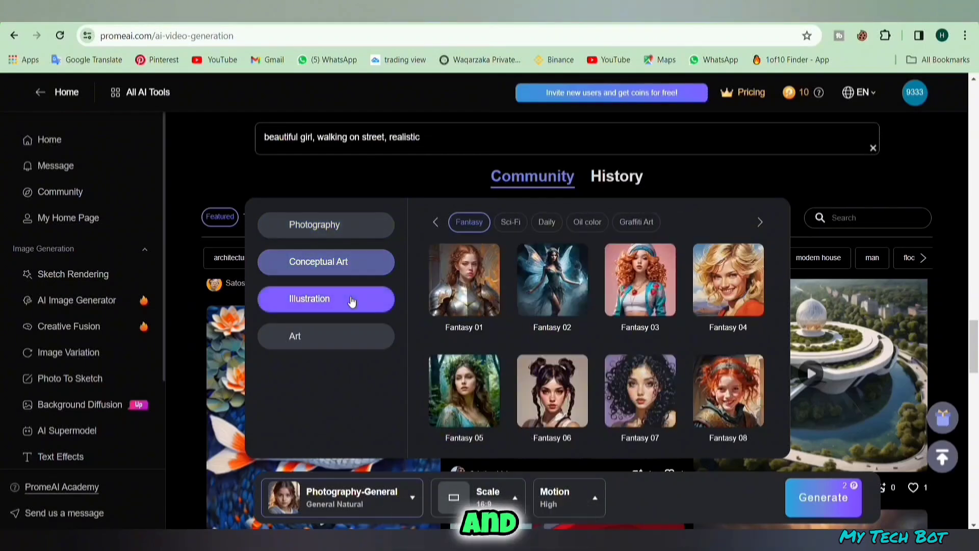
{"action": "left_click", "coordinate": [311, 299]}
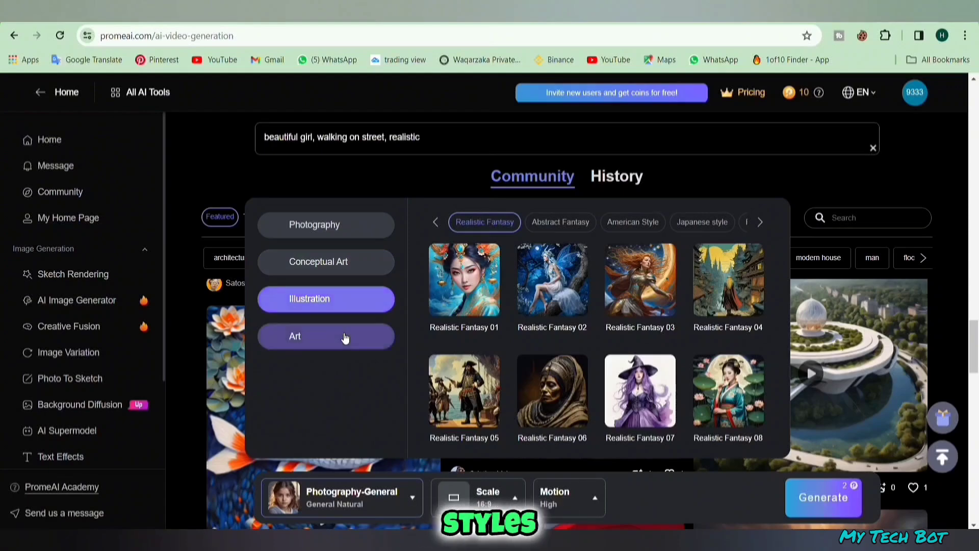
{"action": "left_click", "coordinate": [325, 224]}
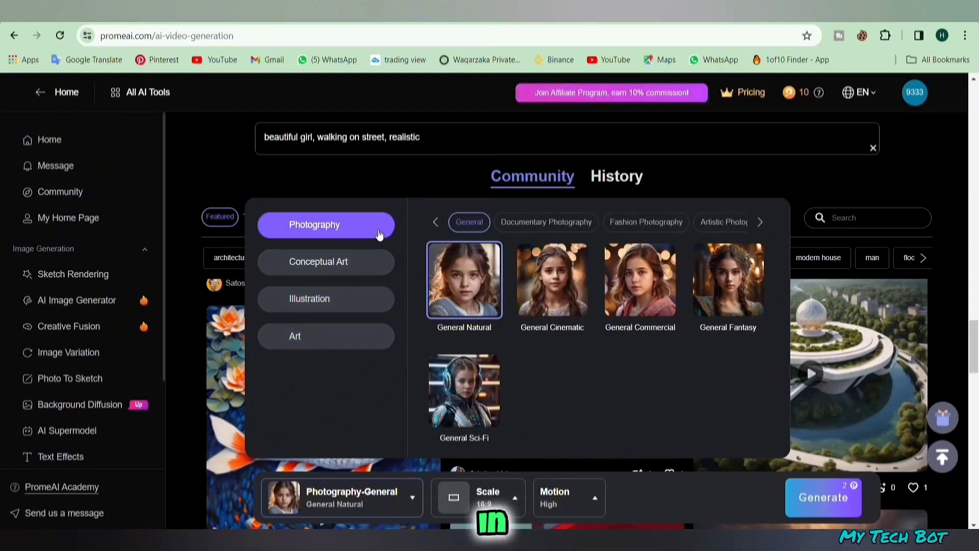
{"action": "left_click", "coordinate": [545, 222]}
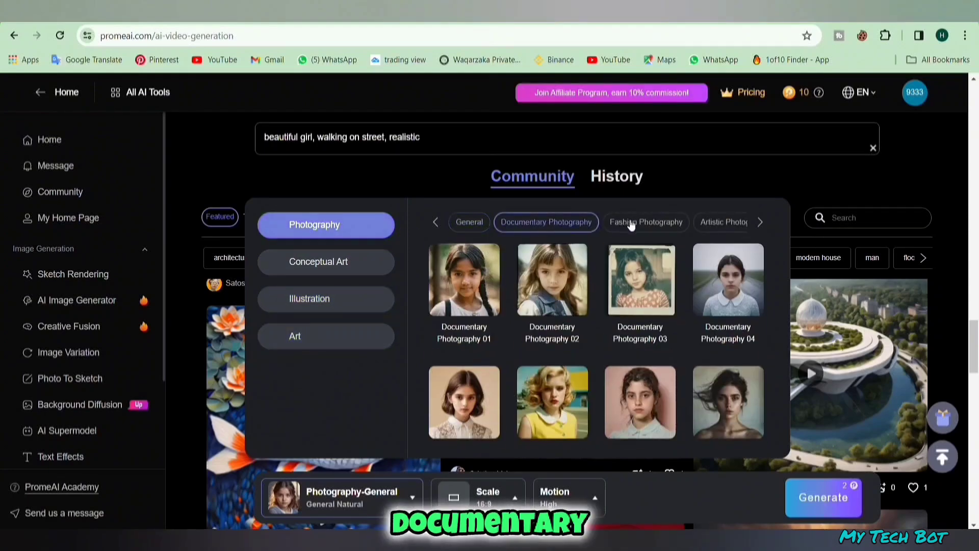
{"action": "left_click", "coordinate": [646, 221]}
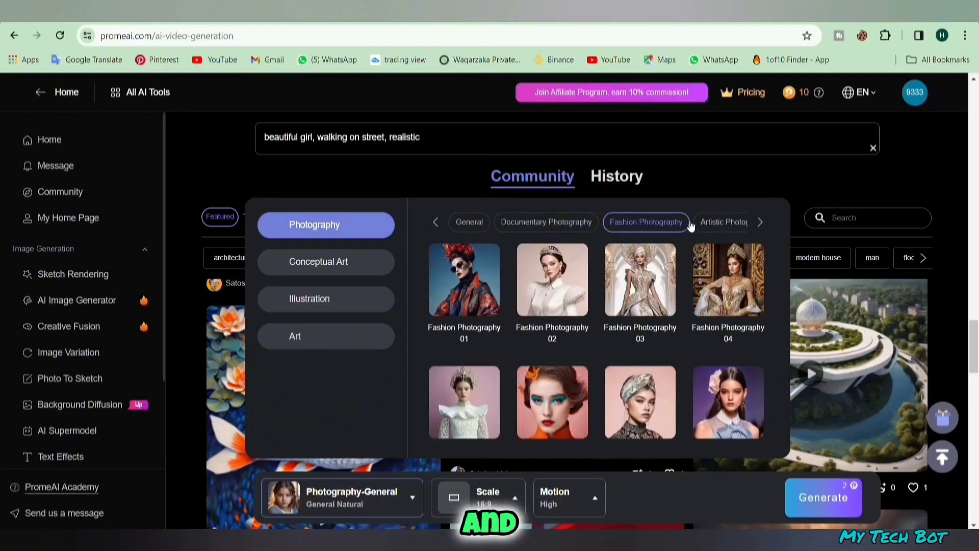
{"action": "left_click", "coordinate": [326, 263]}
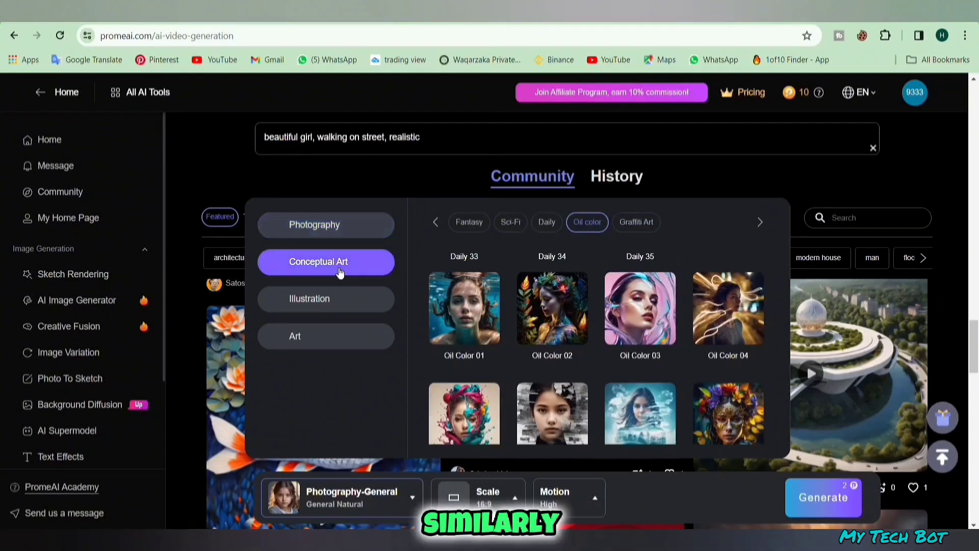
{"action": "left_click", "coordinate": [510, 221]}
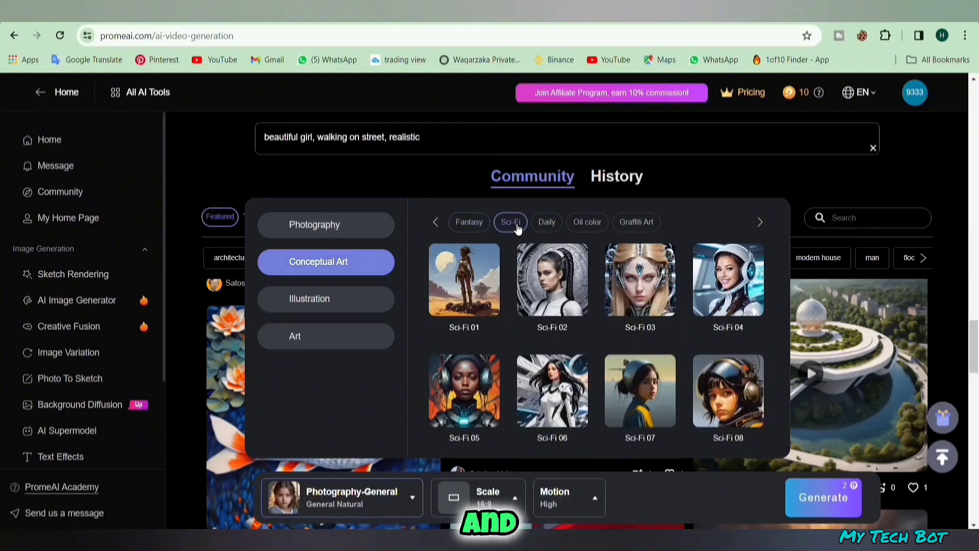
{"action": "left_click", "coordinate": [310, 299]}
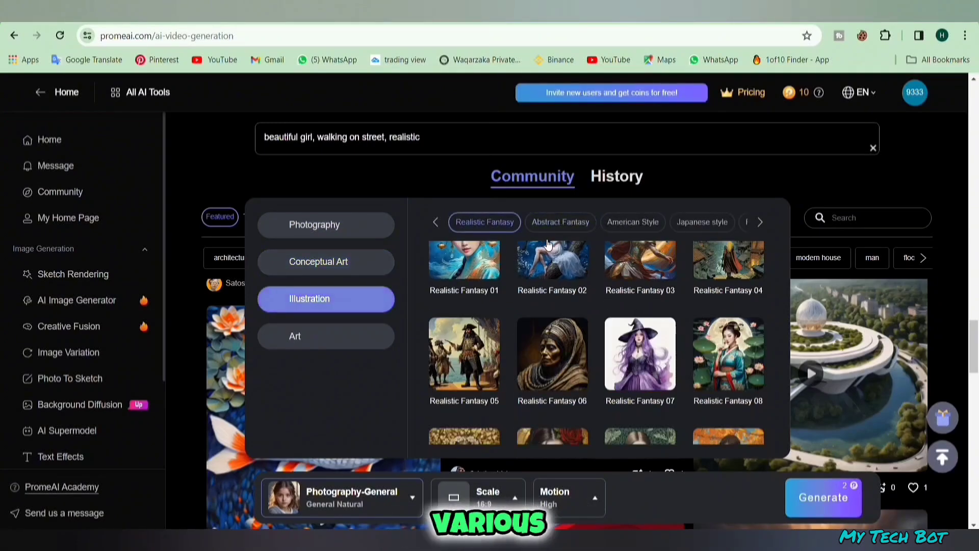
{"action": "left_click", "coordinate": [315, 225]}
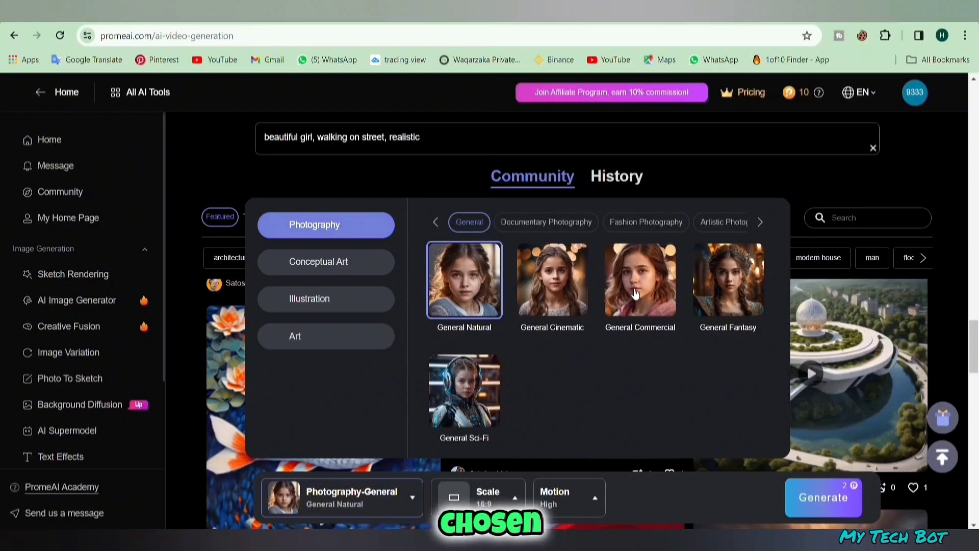
- Apply the General Commercial photography style and keep the video scale at 16:9
{"action": "left_click", "coordinate": [640, 279]}
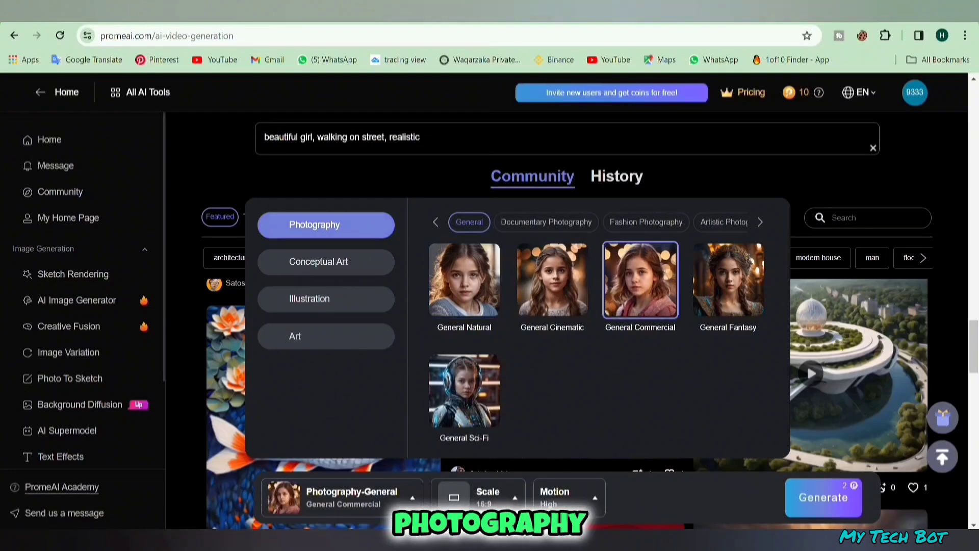
{"action": "left_click", "coordinate": [477, 496]}
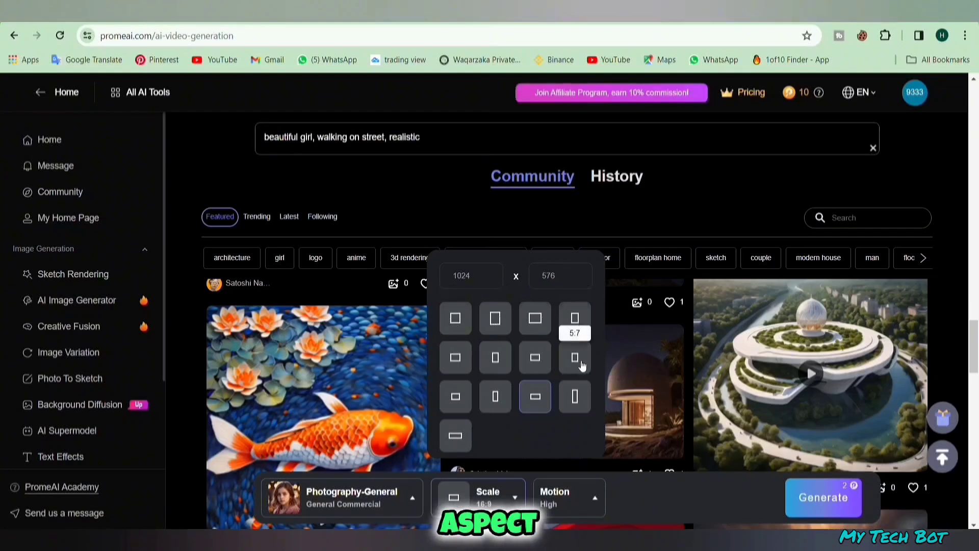
{"action": "mouse_move", "coordinate": [495, 357]}
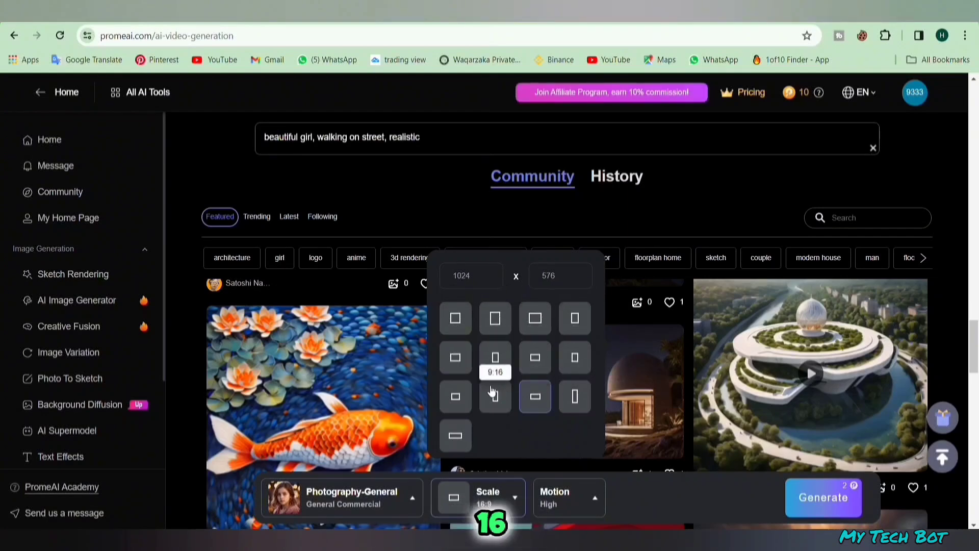
{"action": "left_click", "coordinate": [568, 498]}
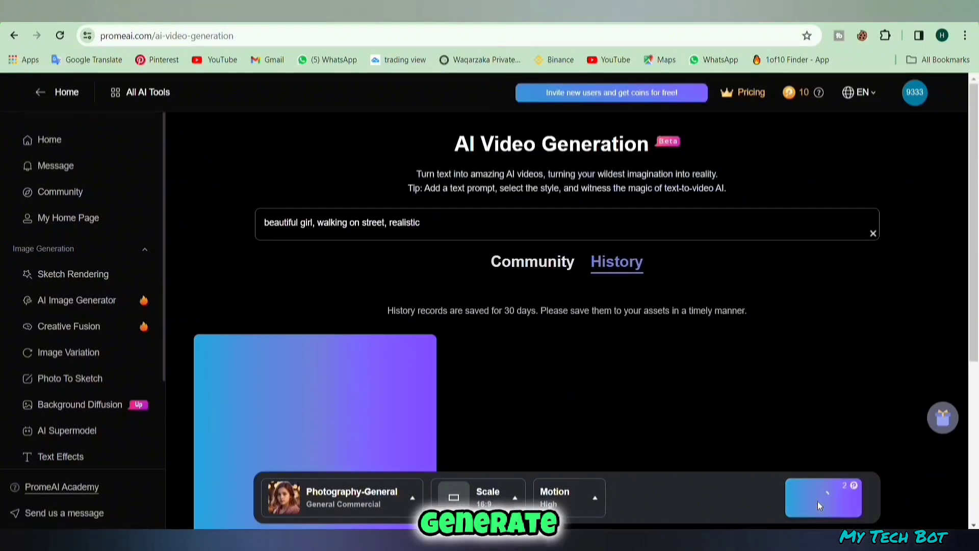
- Open the finished 4-second girl-walking clip from History and play it
{"action": "left_click", "coordinate": [823, 498]}
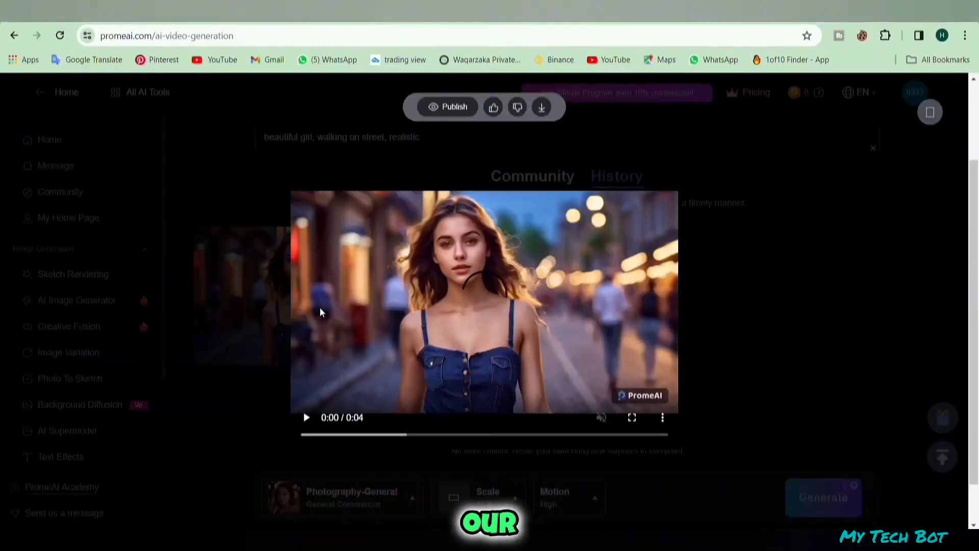
{"action": "left_click", "coordinate": [306, 418]}
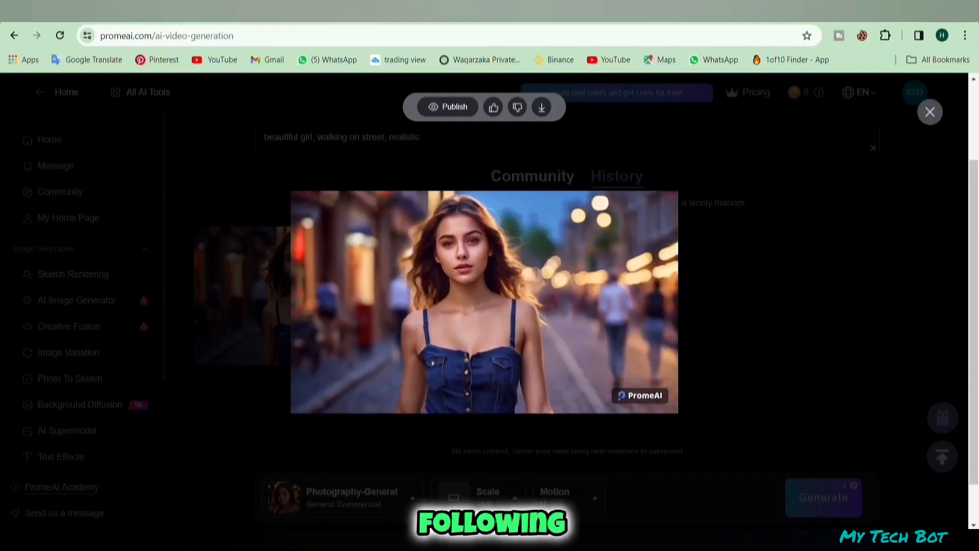
- Choose the General Commercial photography style for the space-faring submarine prompt
{"action": "left_click", "coordinate": [412, 498]}
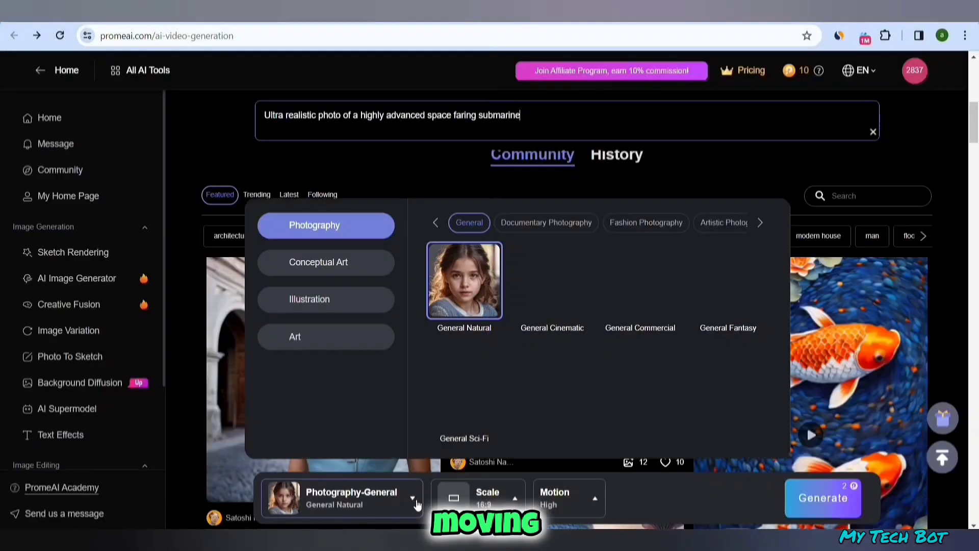
{"action": "left_click", "coordinate": [326, 262]}
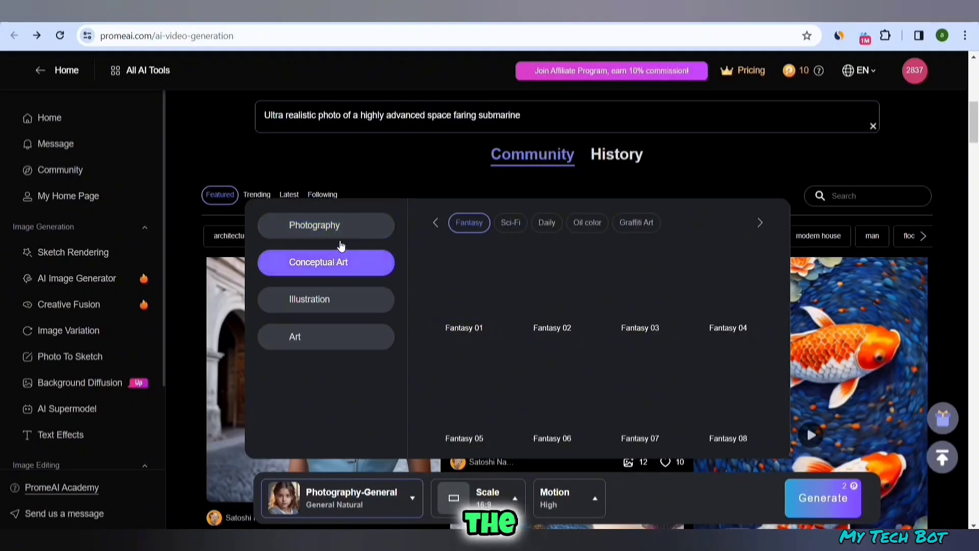
{"action": "left_click", "coordinate": [326, 225]}
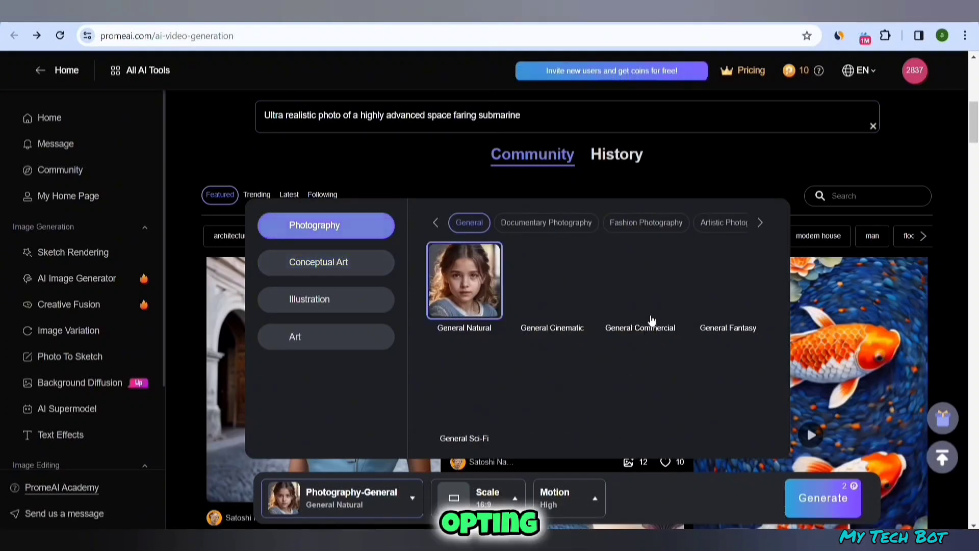
{"action": "left_click", "coordinate": [641, 279]}
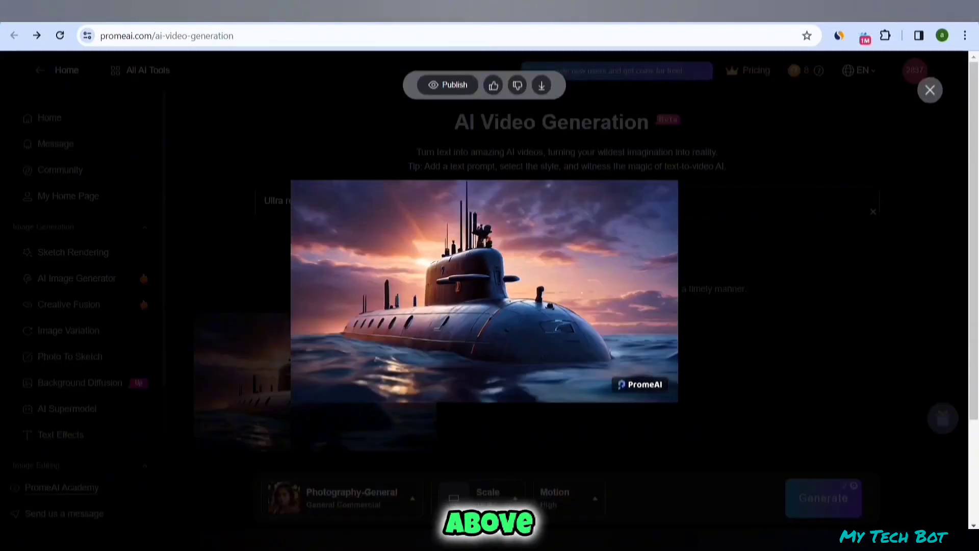
- Return home and switch to the Image to Video tool, scrolling its Community feed
{"action": "left_click", "coordinate": [930, 89]}
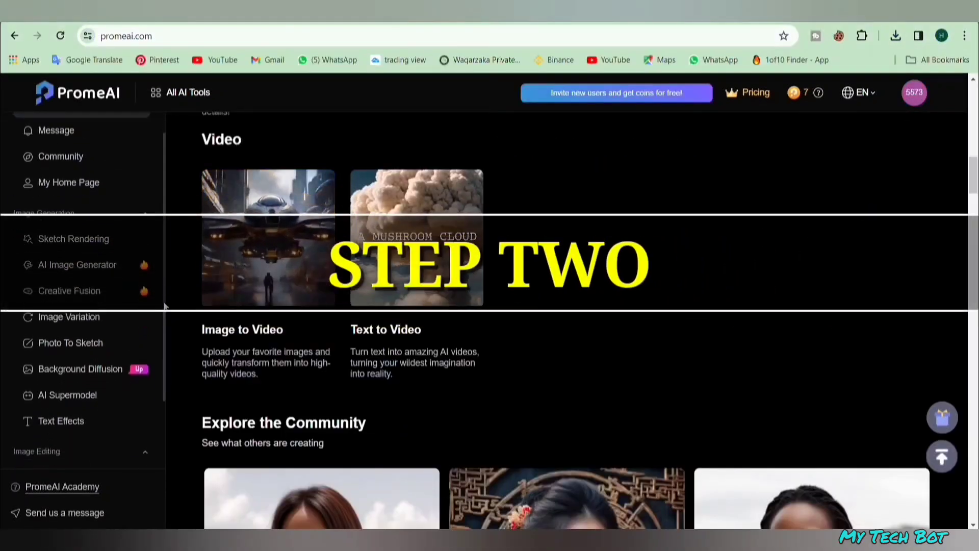
{"action": "scroll", "scroll_direction": "down", "scroll_amount": 3}
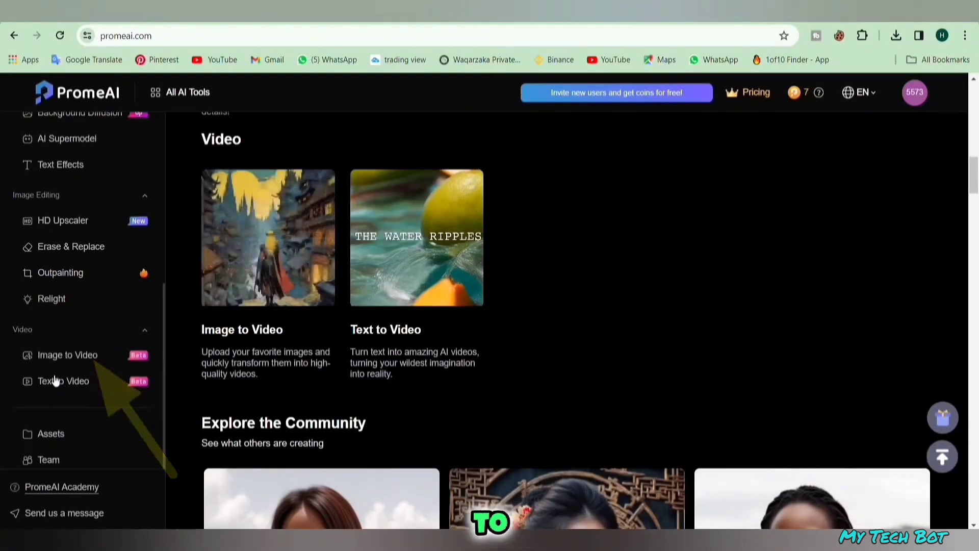
{"action": "left_click", "coordinate": [68, 355]}
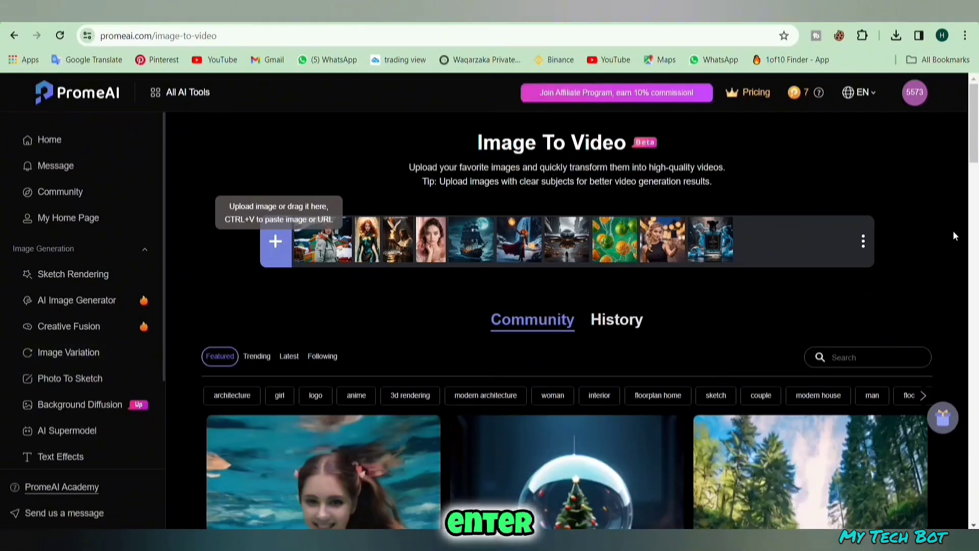
{"action": "scroll", "scroll_direction": "down", "scroll_amount": 3}
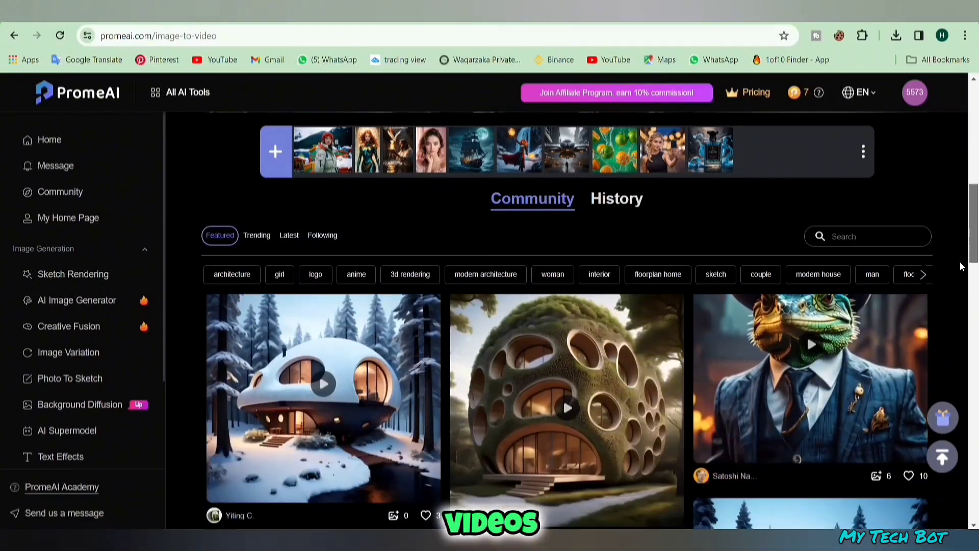
- View the snow house example animation, then open the perfume bottle example
{"action": "left_click", "coordinate": [323, 398]}
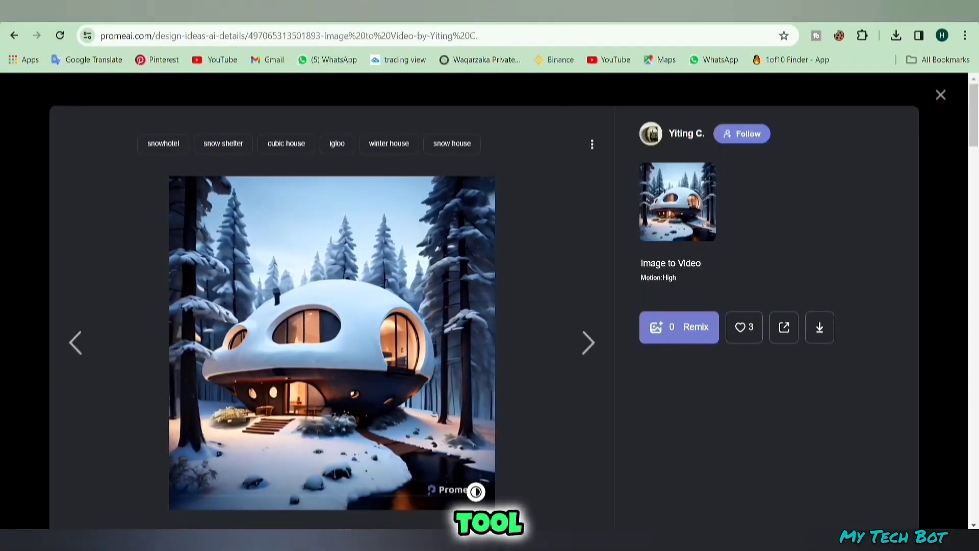
{"action": "left_click", "coordinate": [940, 95]}
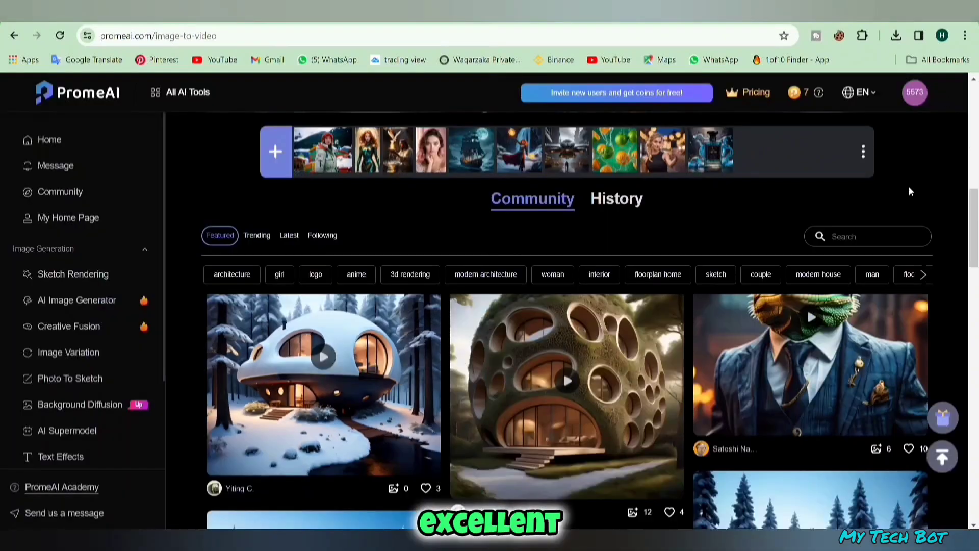
{"action": "scroll", "scroll_direction": "down", "scroll_amount": 3}
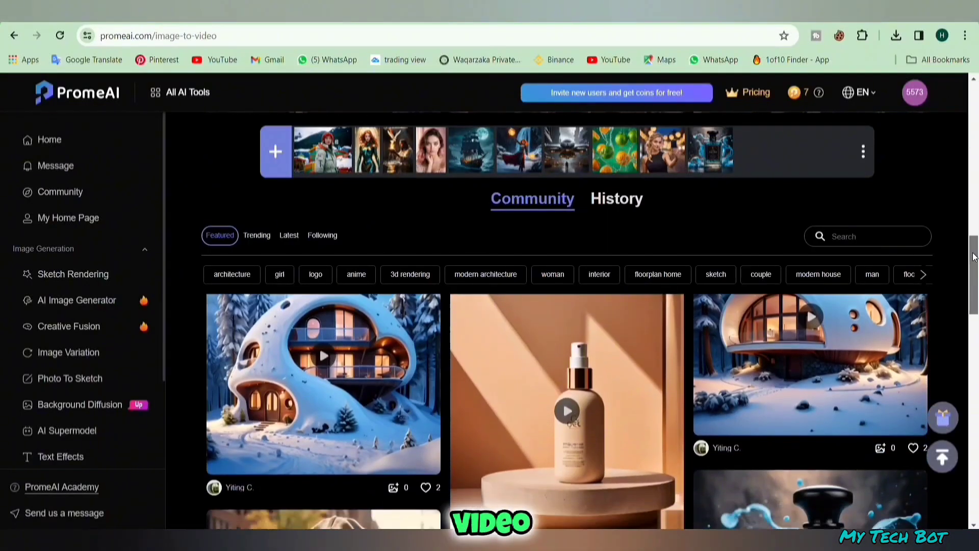
{"action": "left_click", "coordinate": [566, 410]}
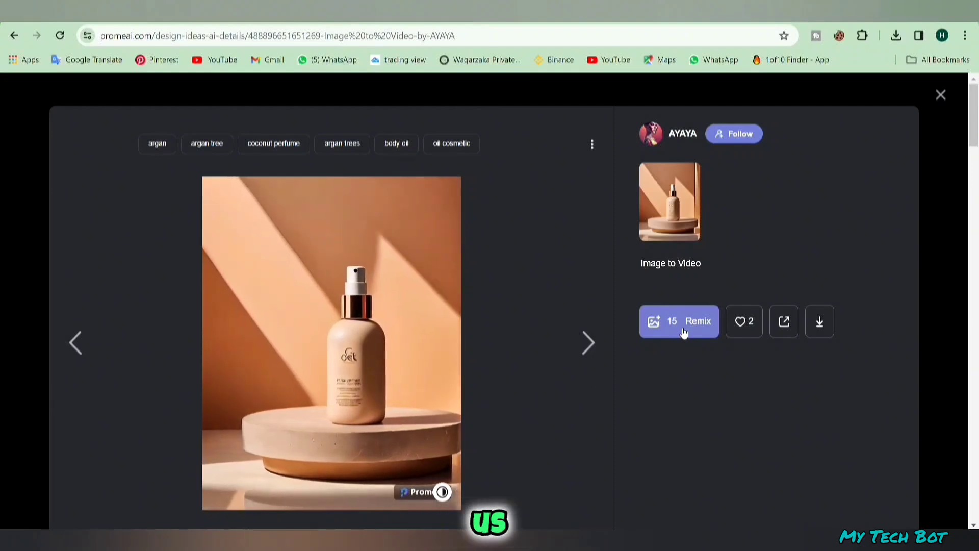
- Upload the photo of the woman in a snow jacket and generate its animation with Motion at High
{"action": "left_click", "coordinate": [680, 321]}
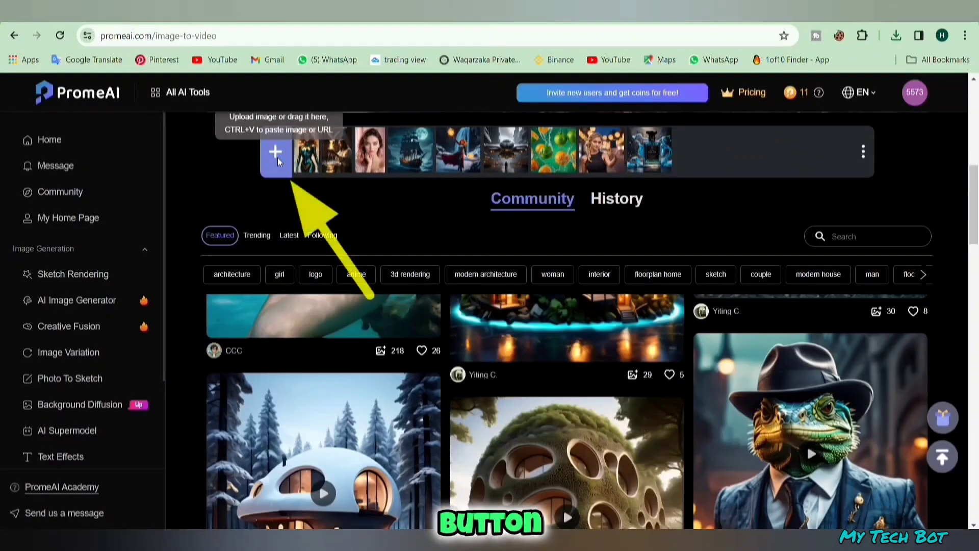
{"action": "left_click", "coordinate": [324, 149]}
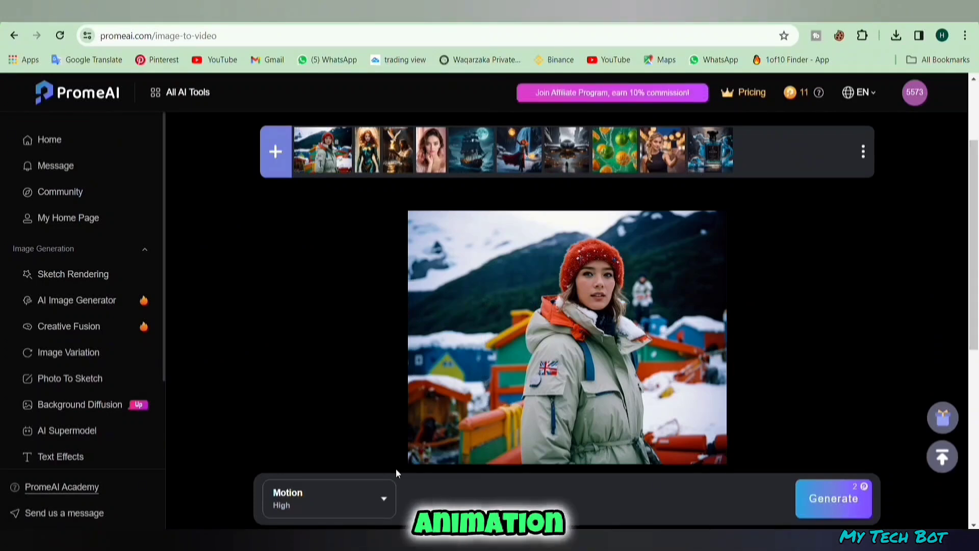
{"action": "left_click", "coordinate": [330, 499]}
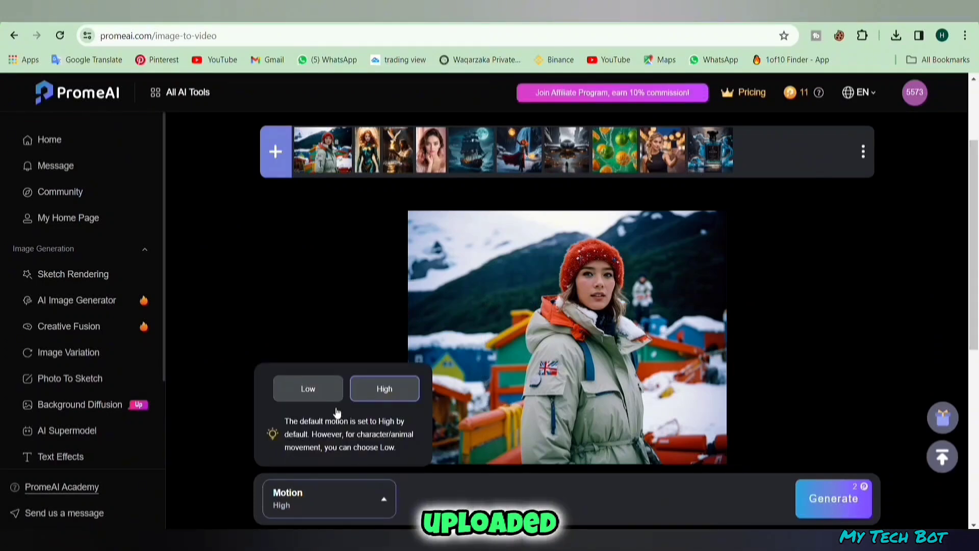
{"action": "mouse_move", "coordinate": [765, 510]}
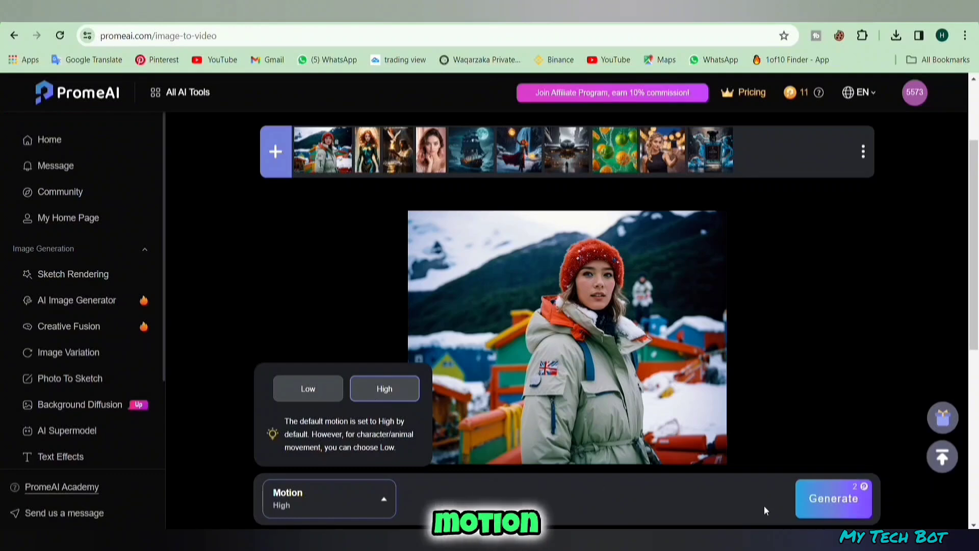
{"action": "left_click", "coordinate": [833, 499]}
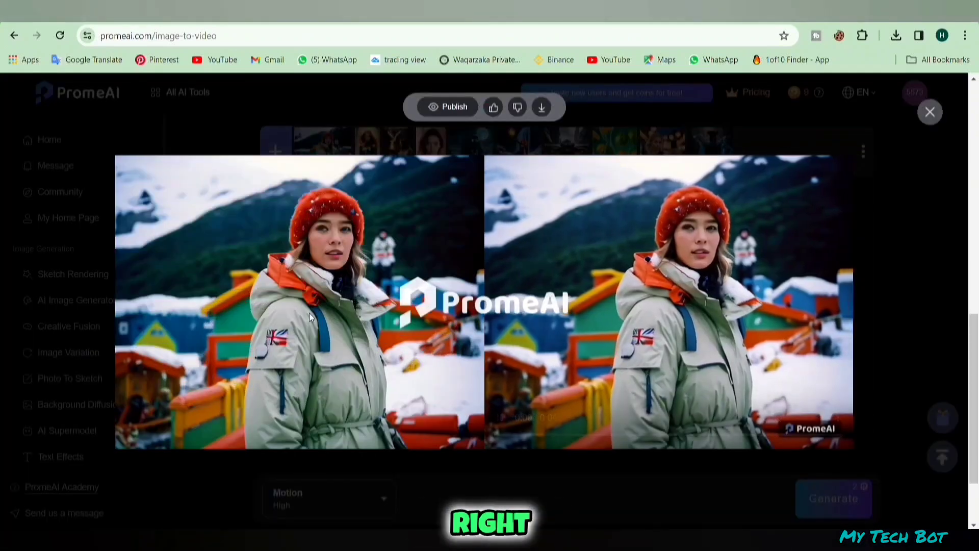
- Generate the spaceship image animation, then view the remaining 7-coin balance details
{"action": "left_click", "coordinate": [931, 112]}
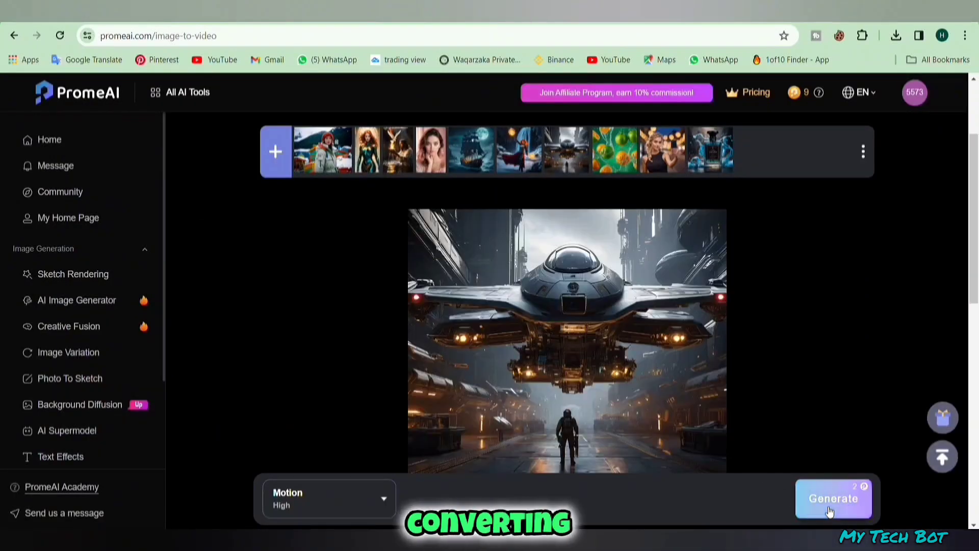
{"action": "left_click", "coordinate": [833, 498]}
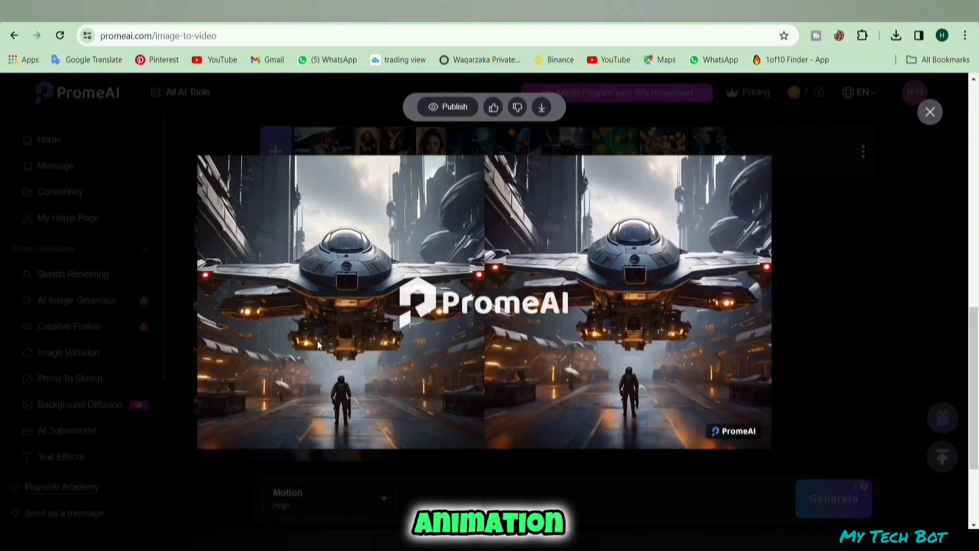
{"action": "left_click", "coordinate": [931, 113]}
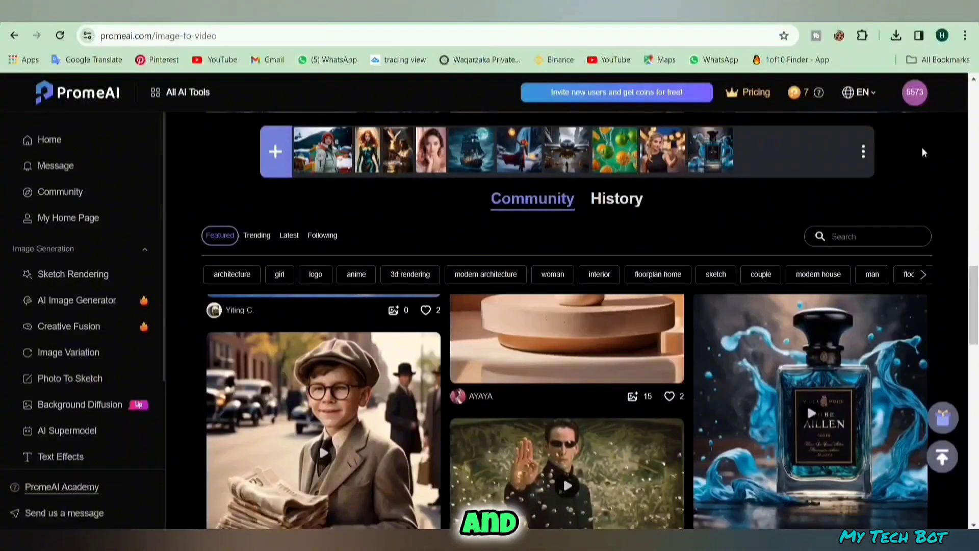
{"action": "left_click", "coordinate": [796, 93]}
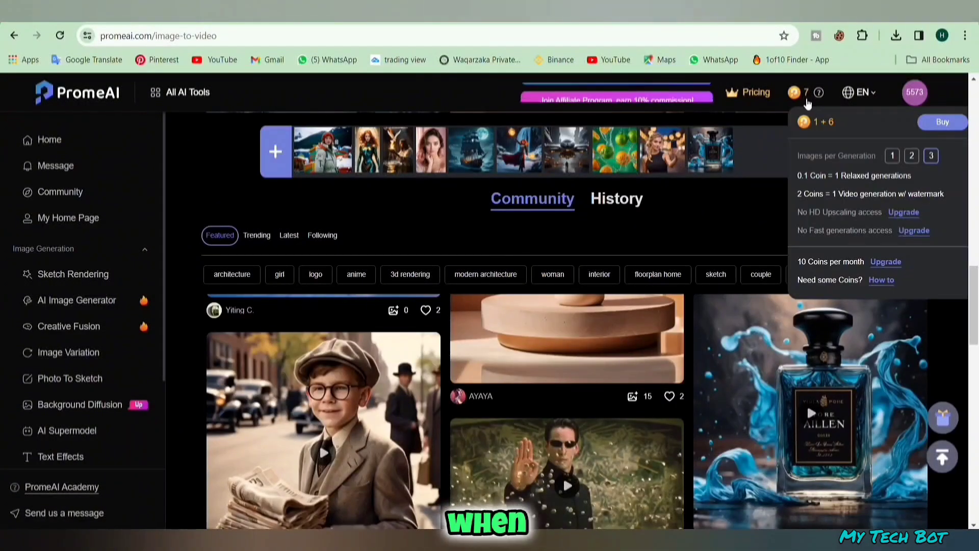